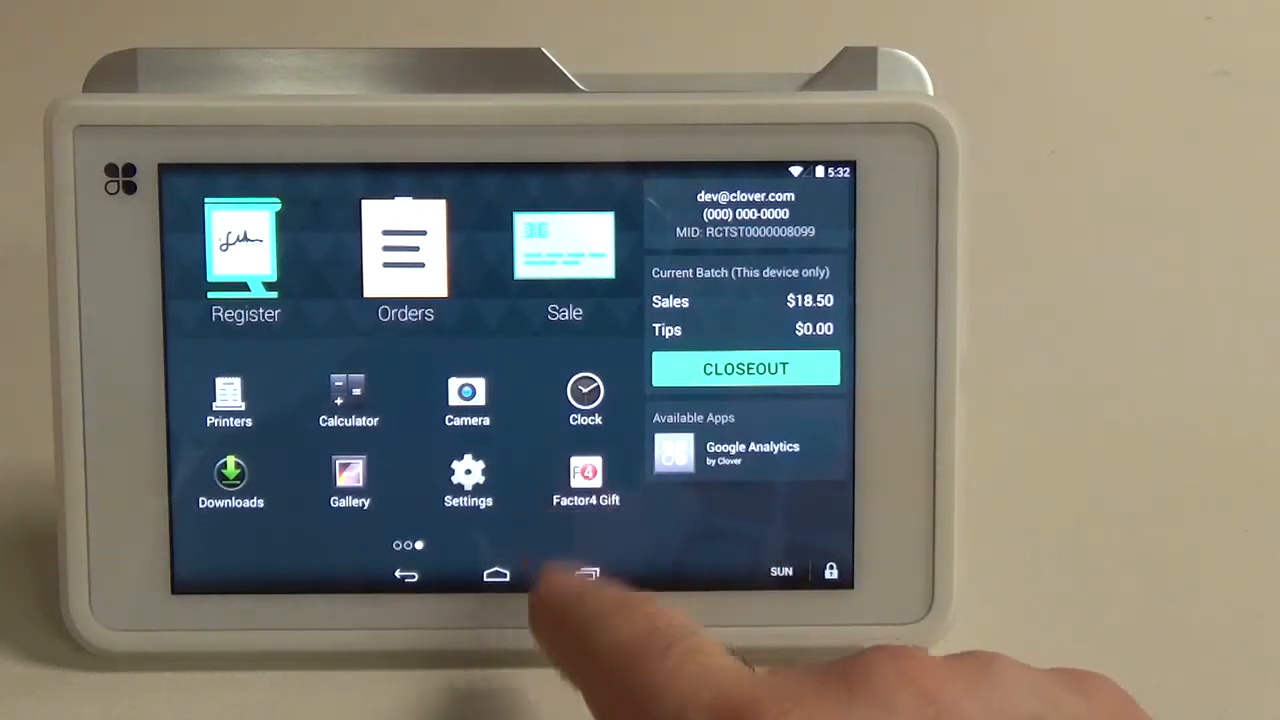
# Sign in to Factor4 Gift with the client code, terminal password and employee credentials
pyautogui.click(586, 480)
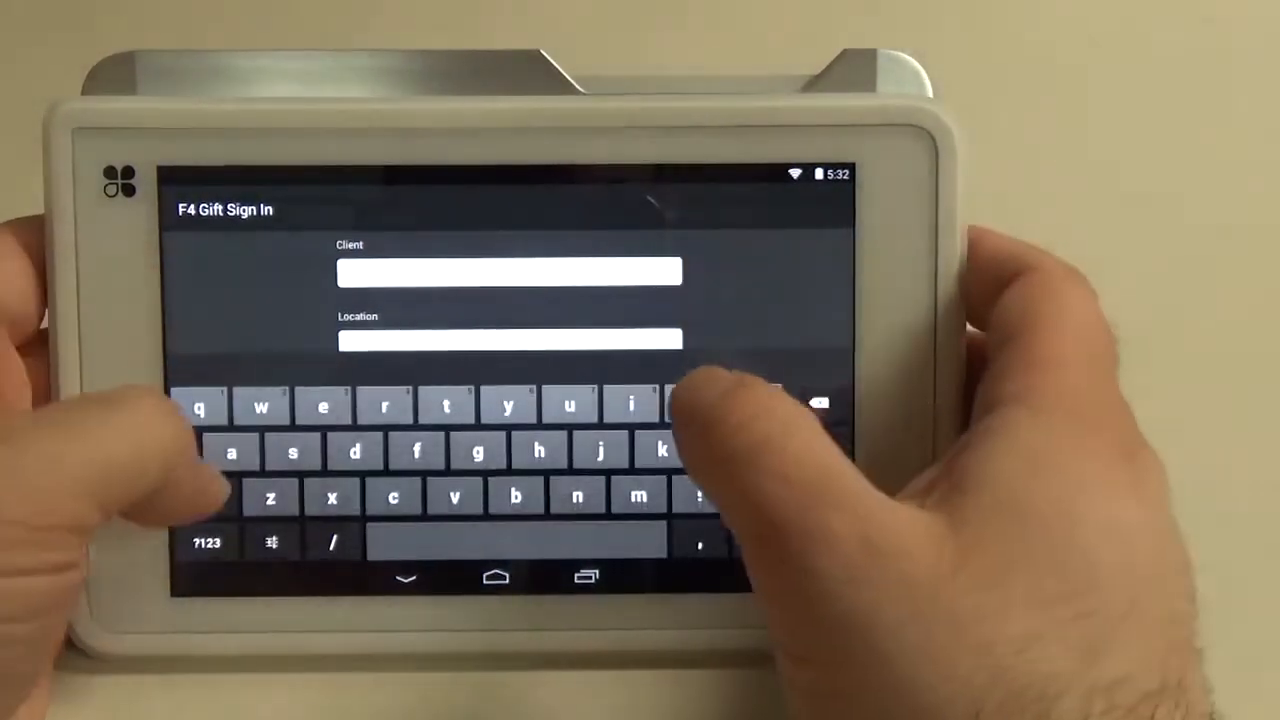
pyautogui.click(206, 542)
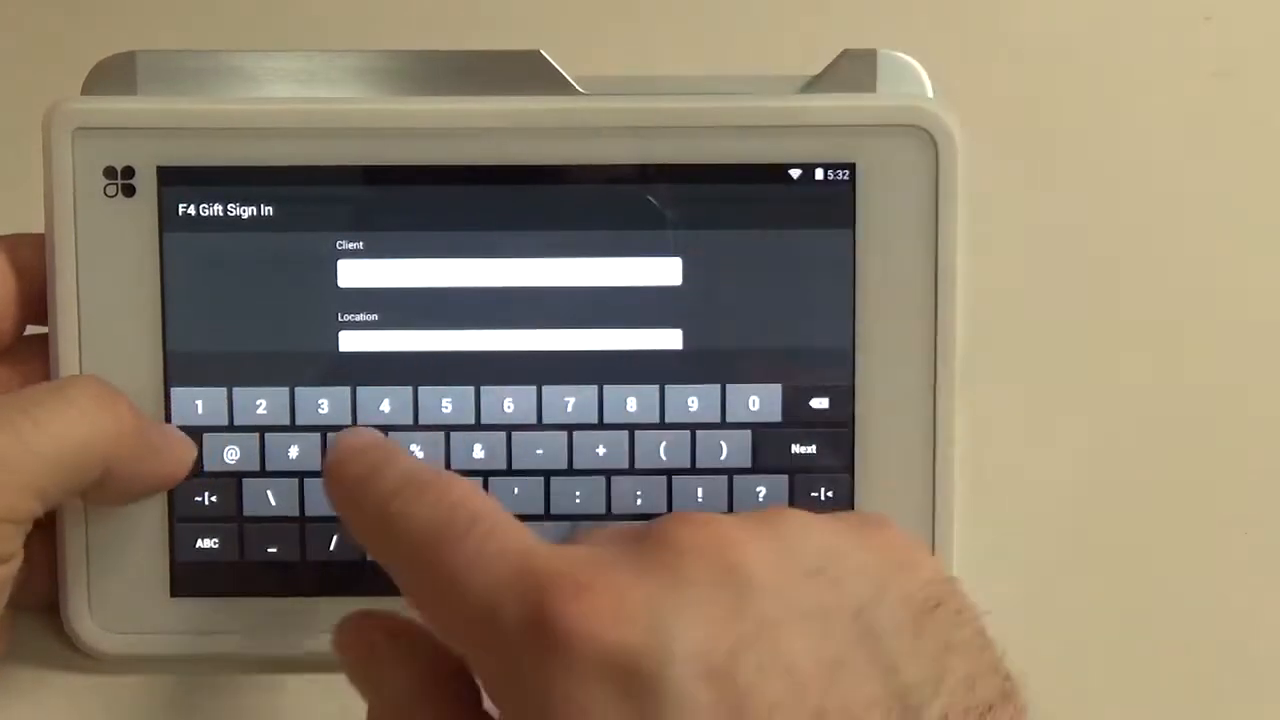
pyautogui.click(200, 404)
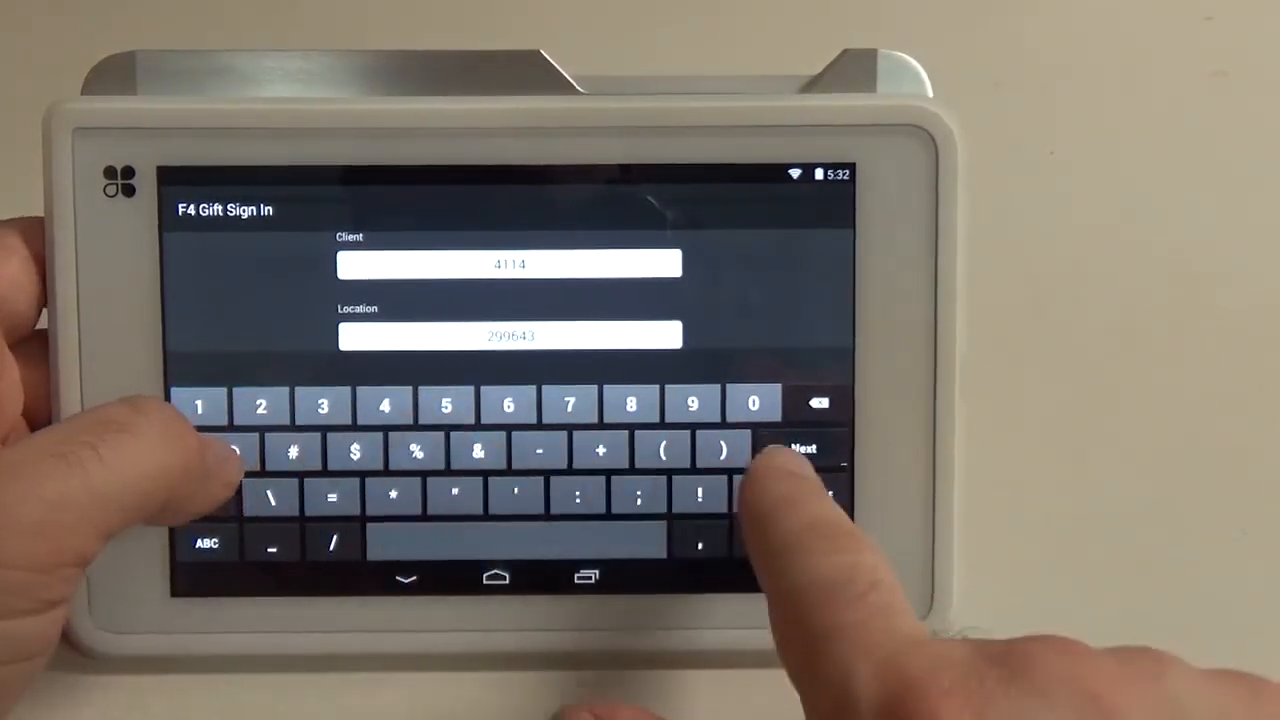
pyautogui.click(804, 448)
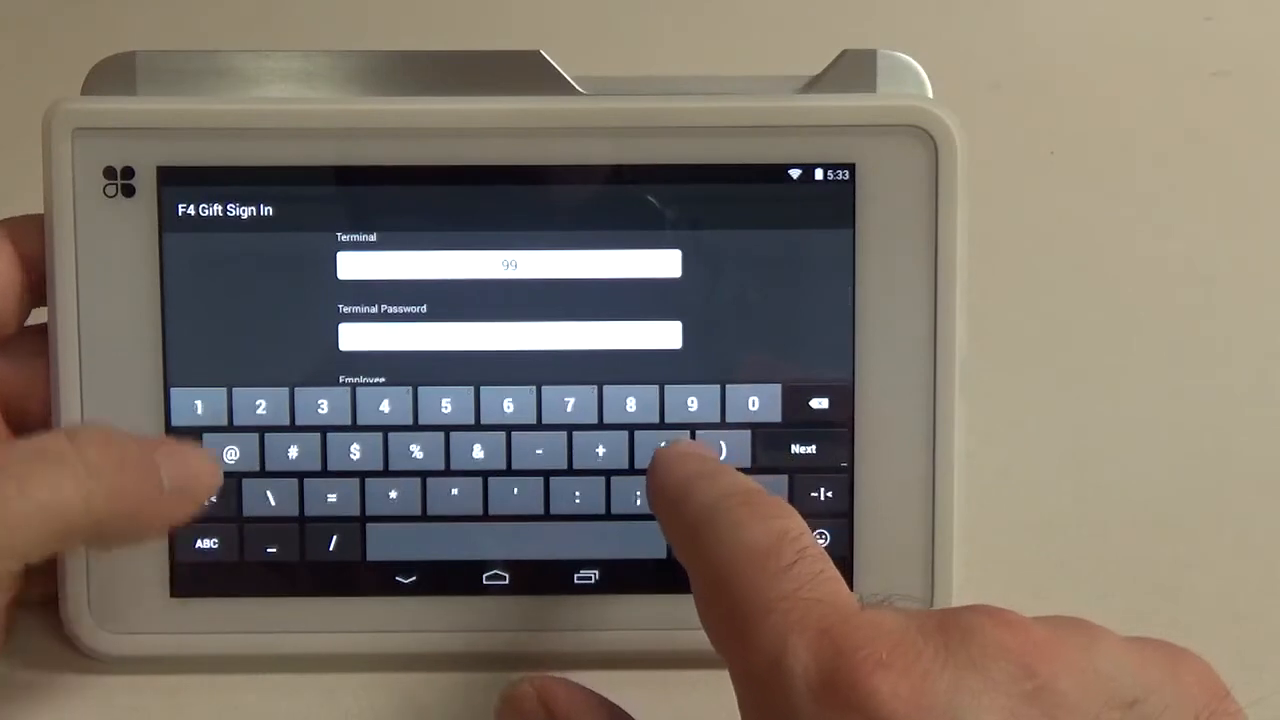
pyautogui.click(660, 448)
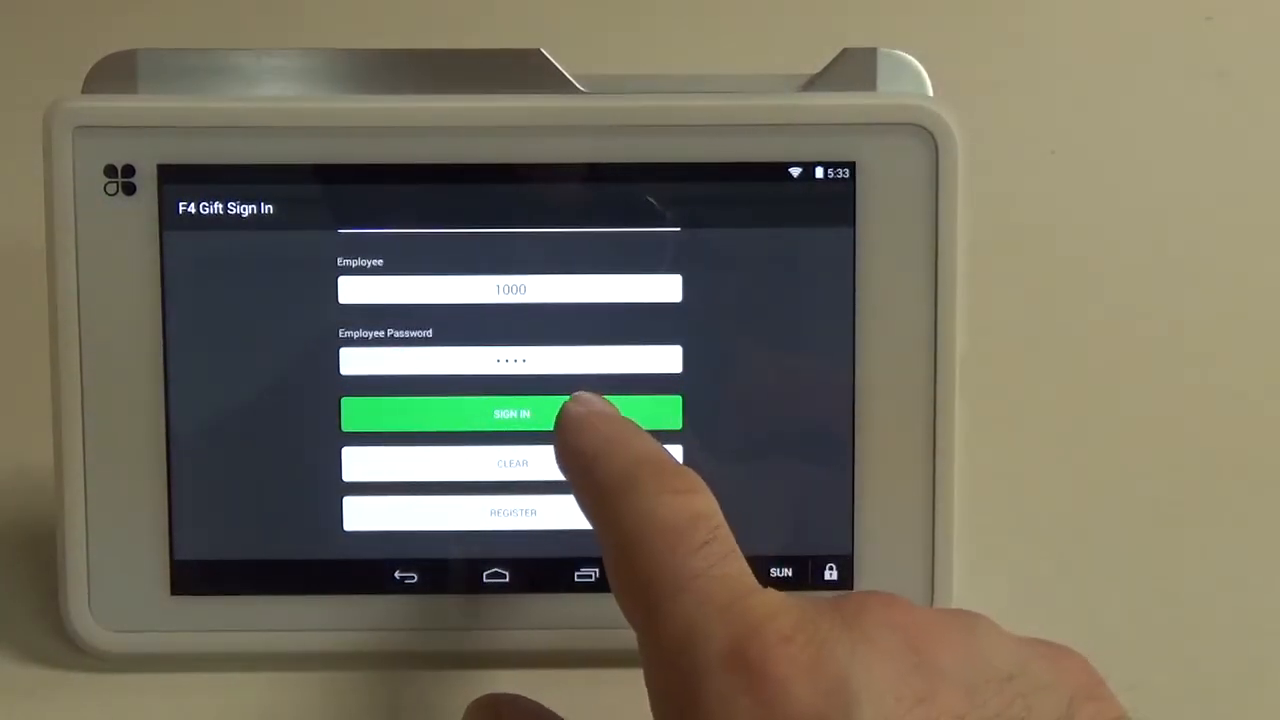
pyautogui.click(510, 414)
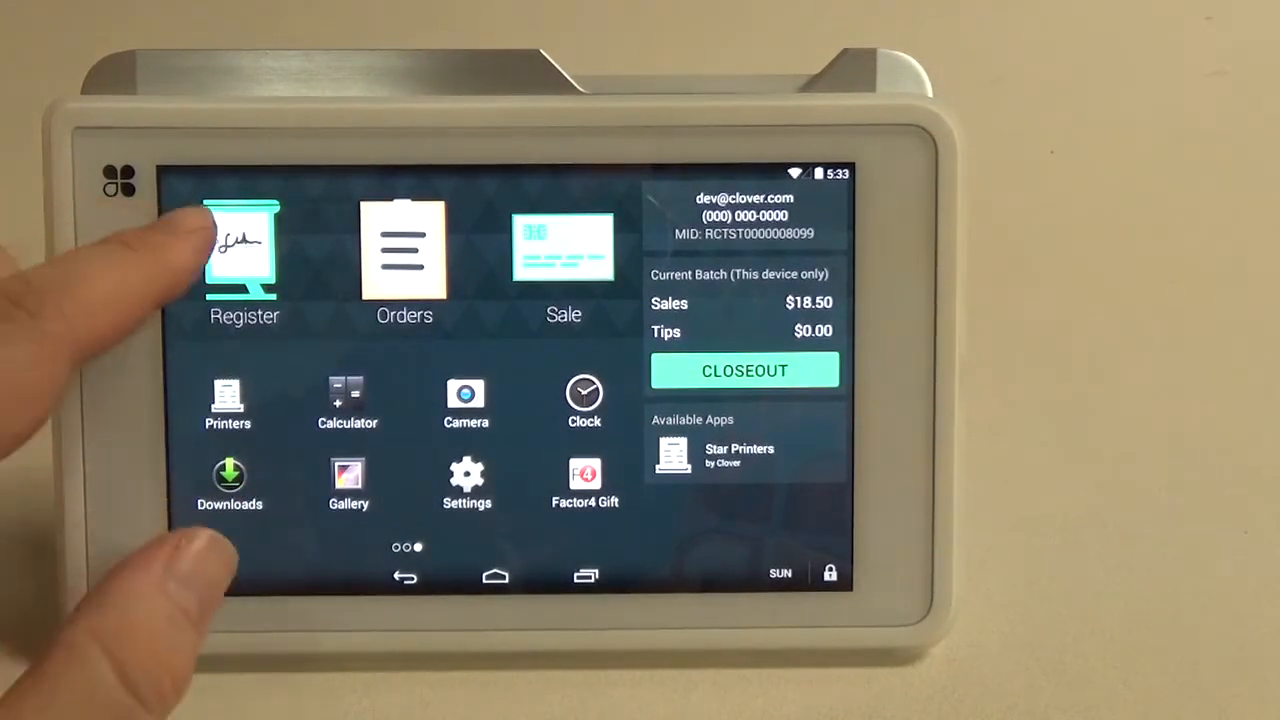
# Add a $10.00 Gift Card to a new Register order and tender $10.00 cash
pyautogui.click(244, 250)
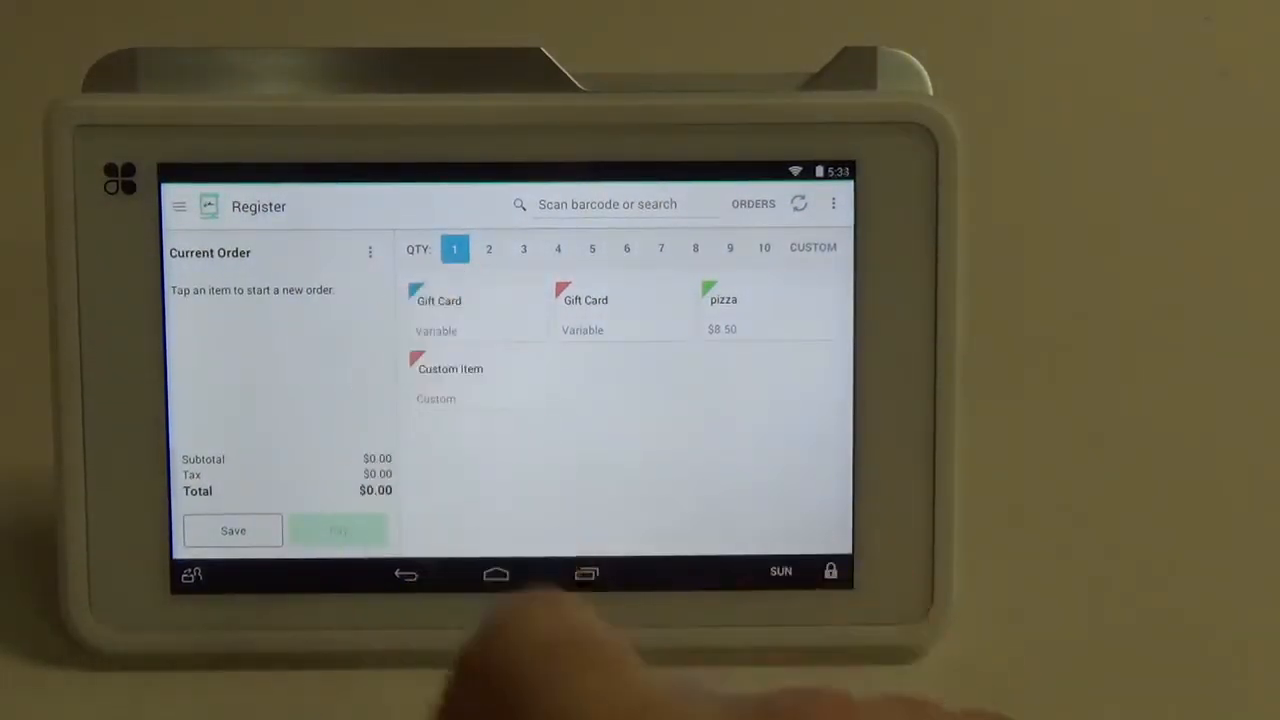
pyautogui.click(438, 300)
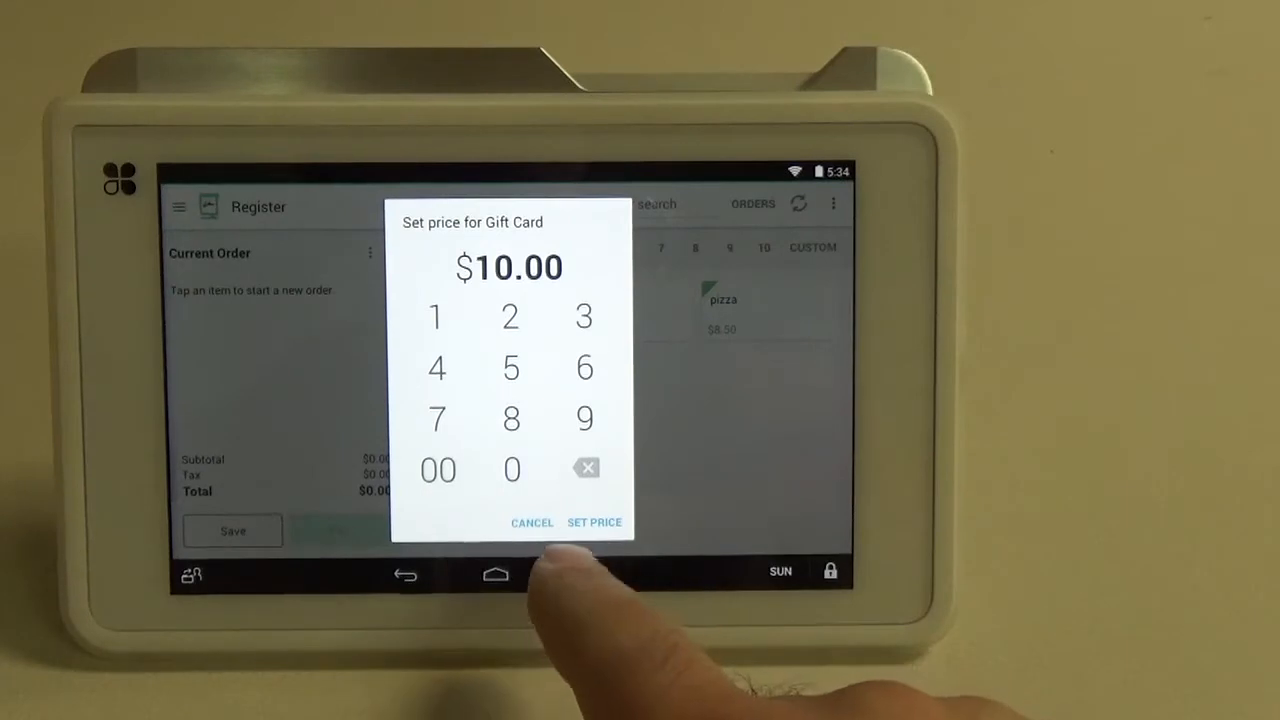
pyautogui.click(594, 522)
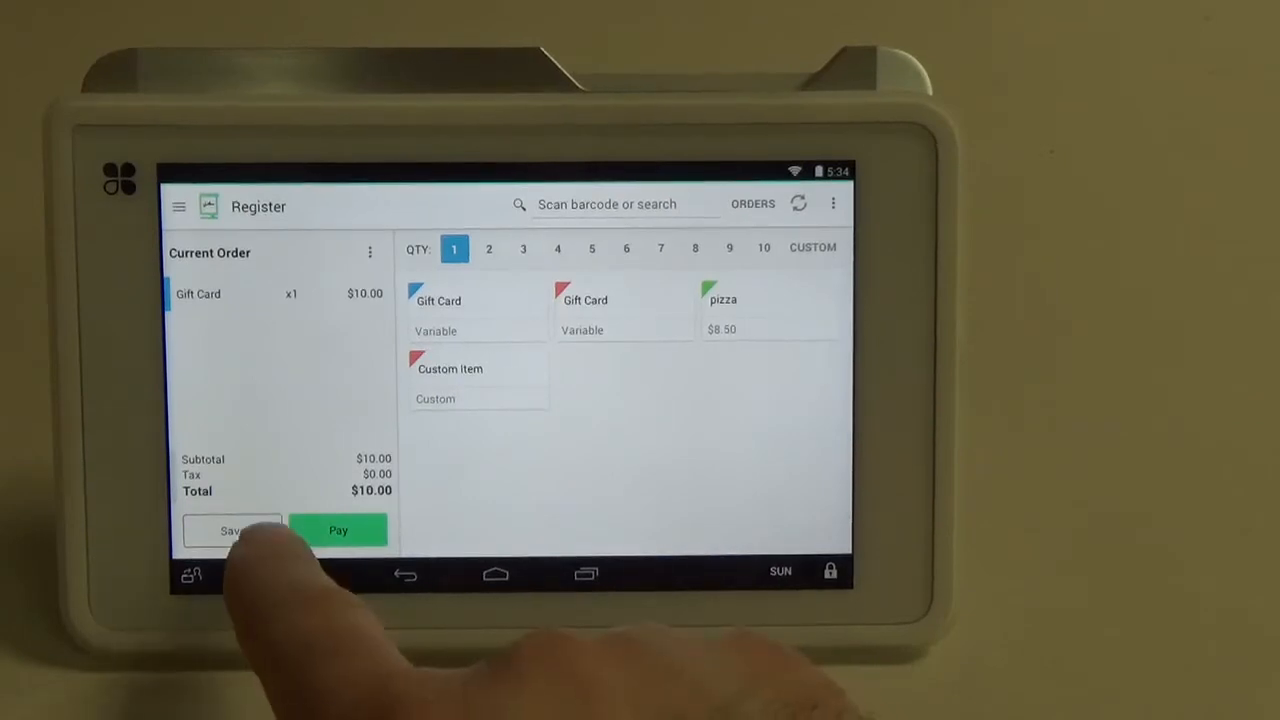
pyautogui.click(338, 530)
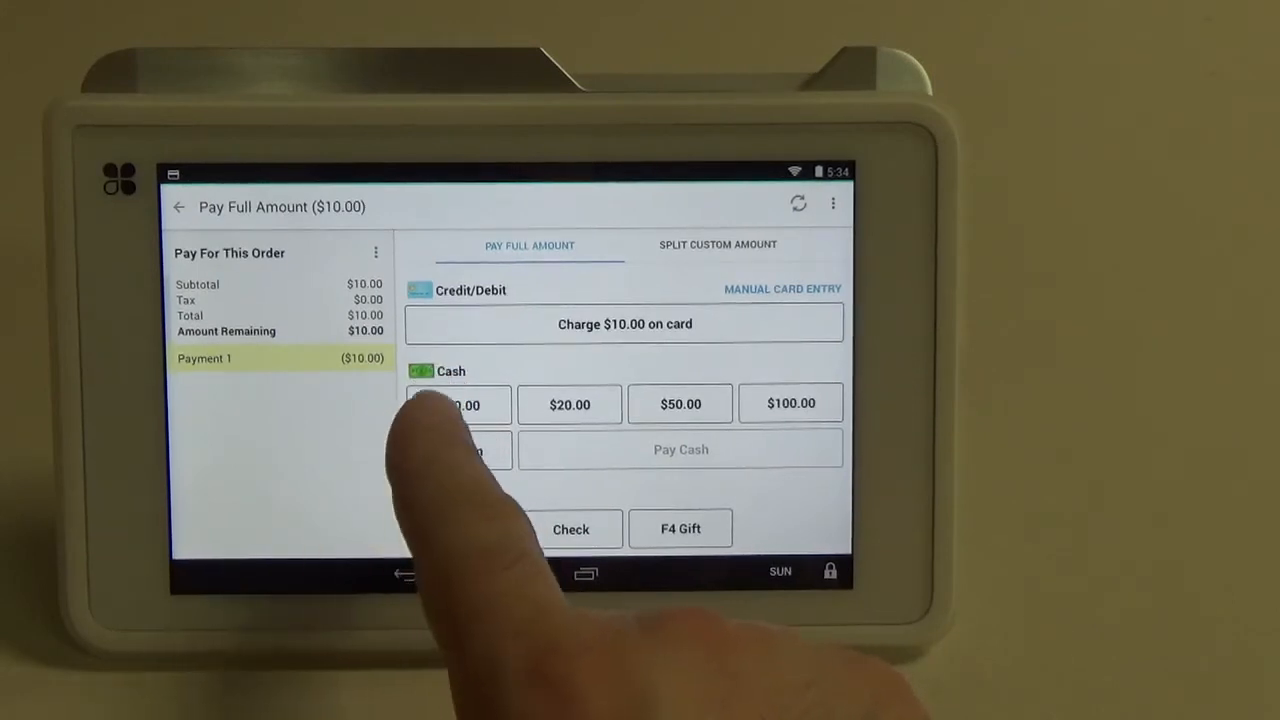
pyautogui.click(460, 404)
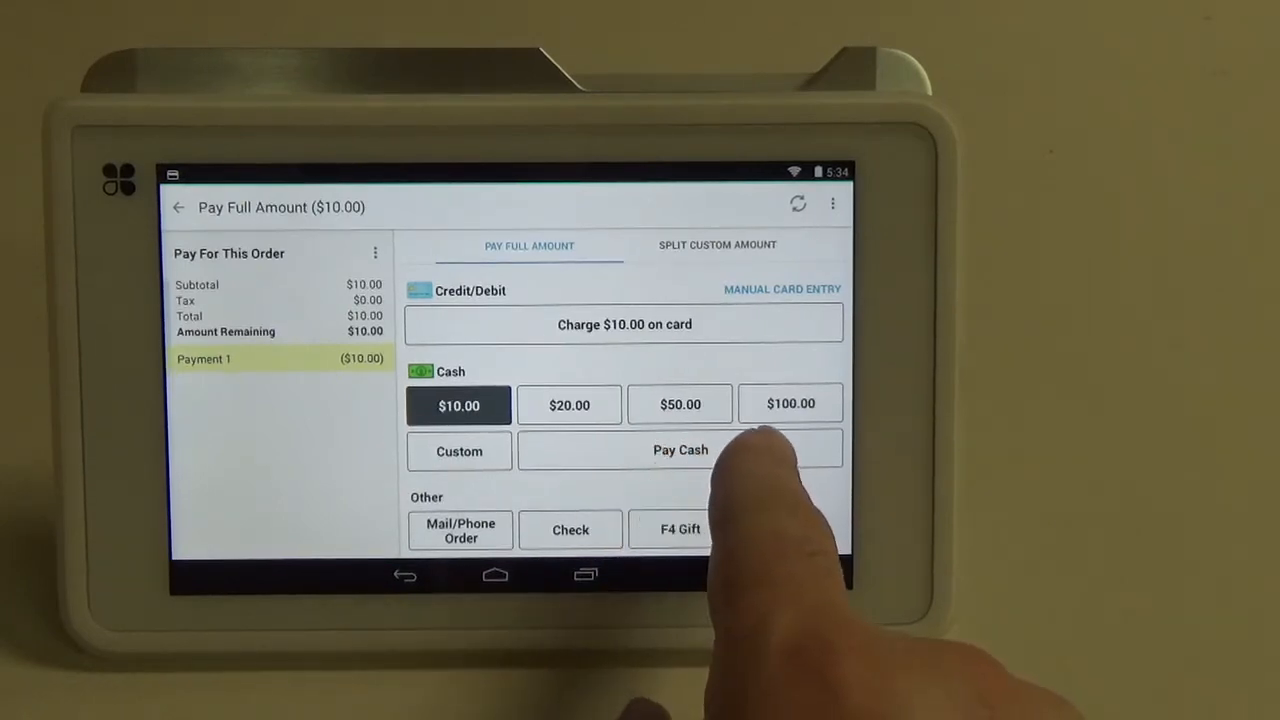
pyautogui.click(680, 528)
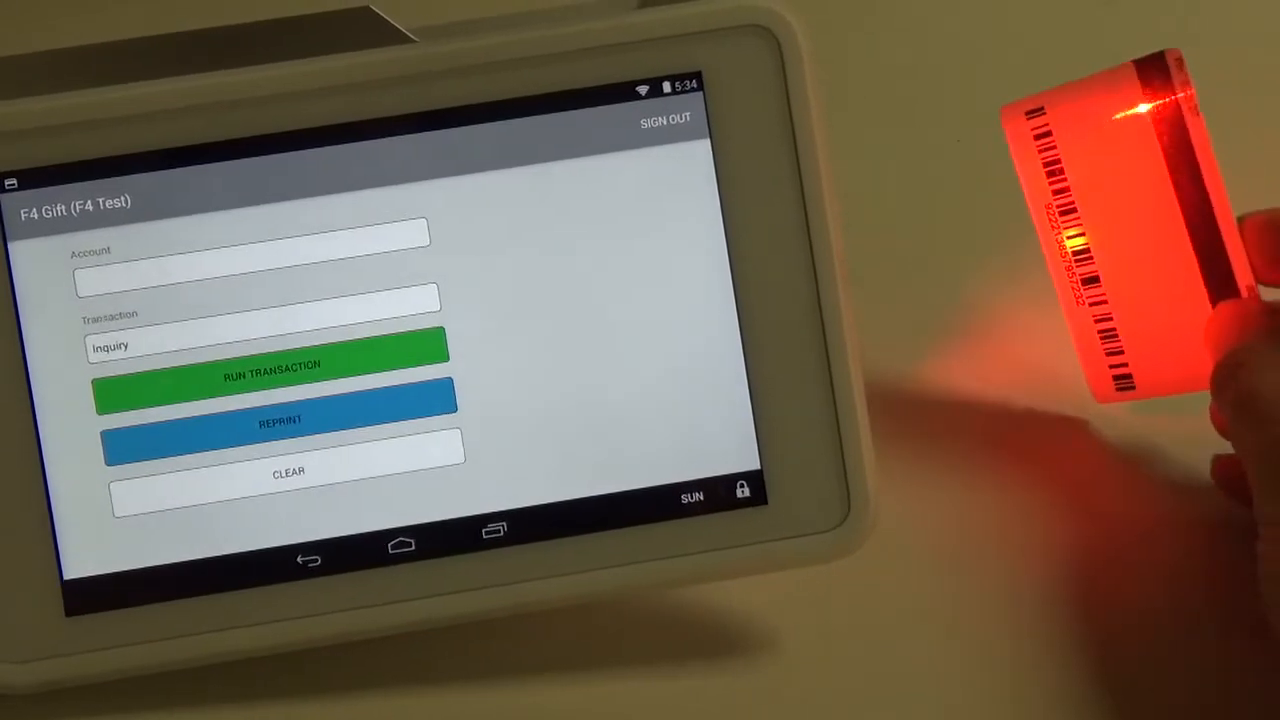
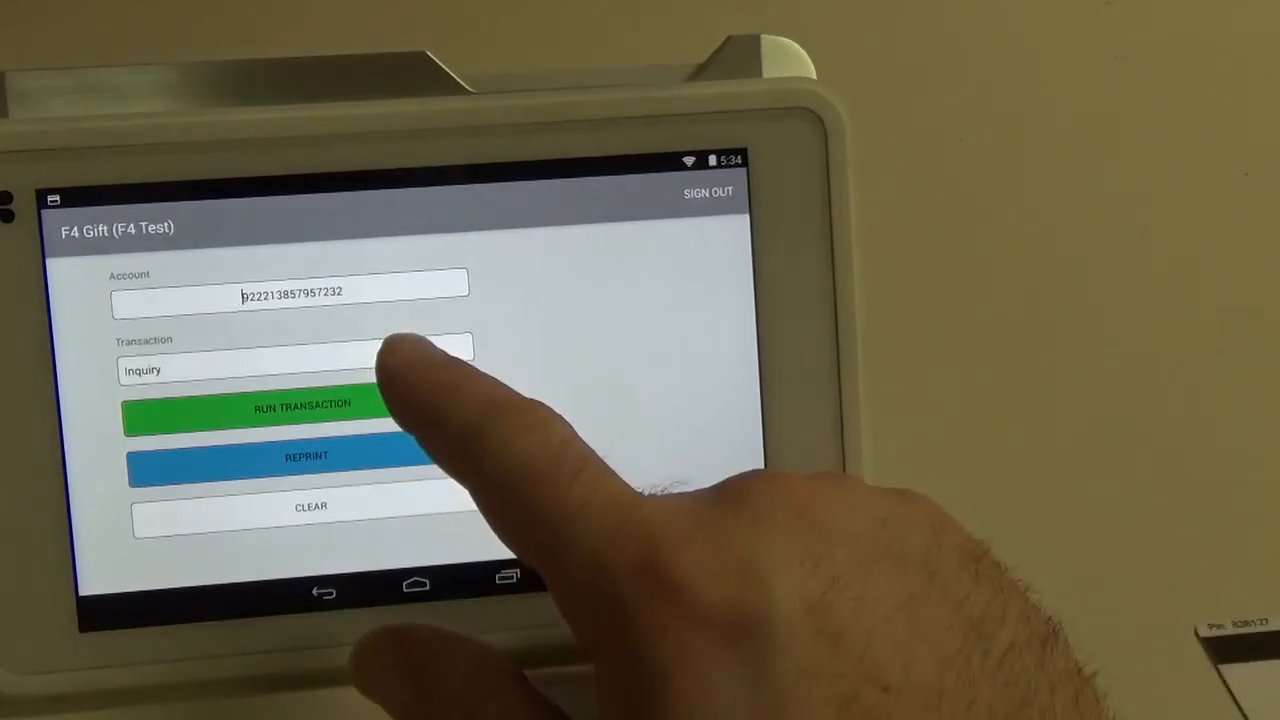
pyautogui.click(296, 370)
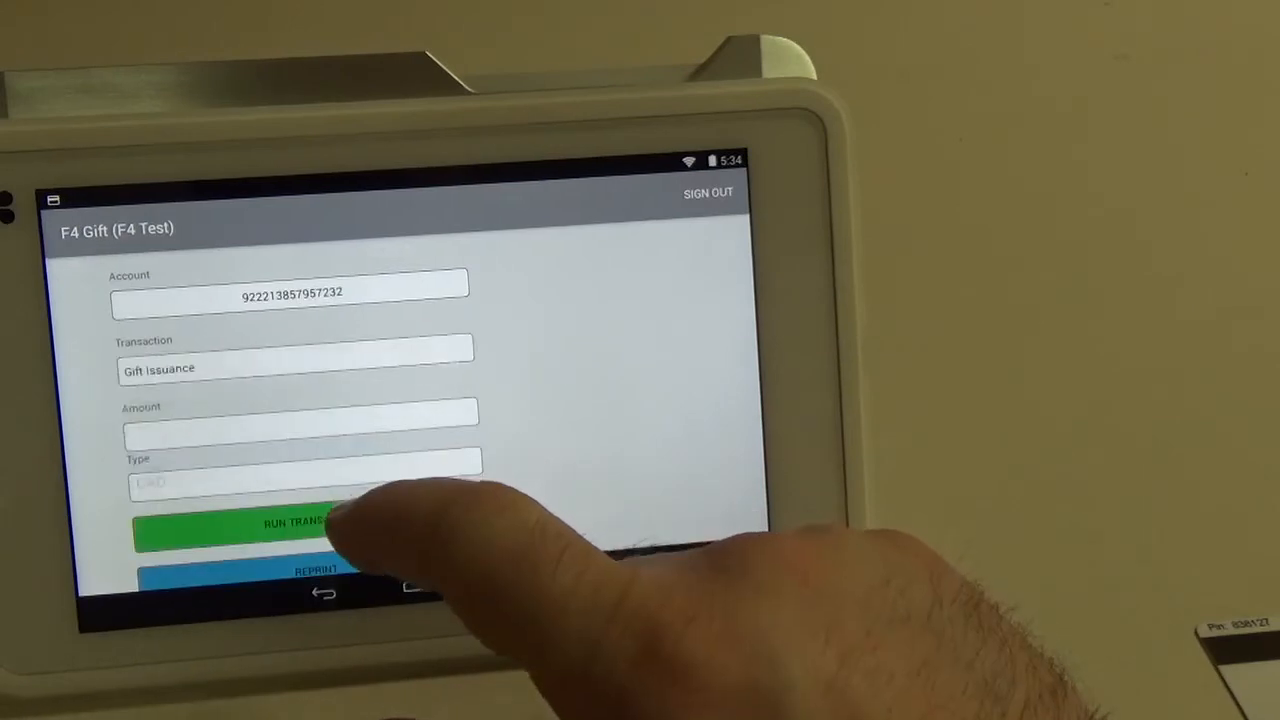
pyautogui.click(300, 436)
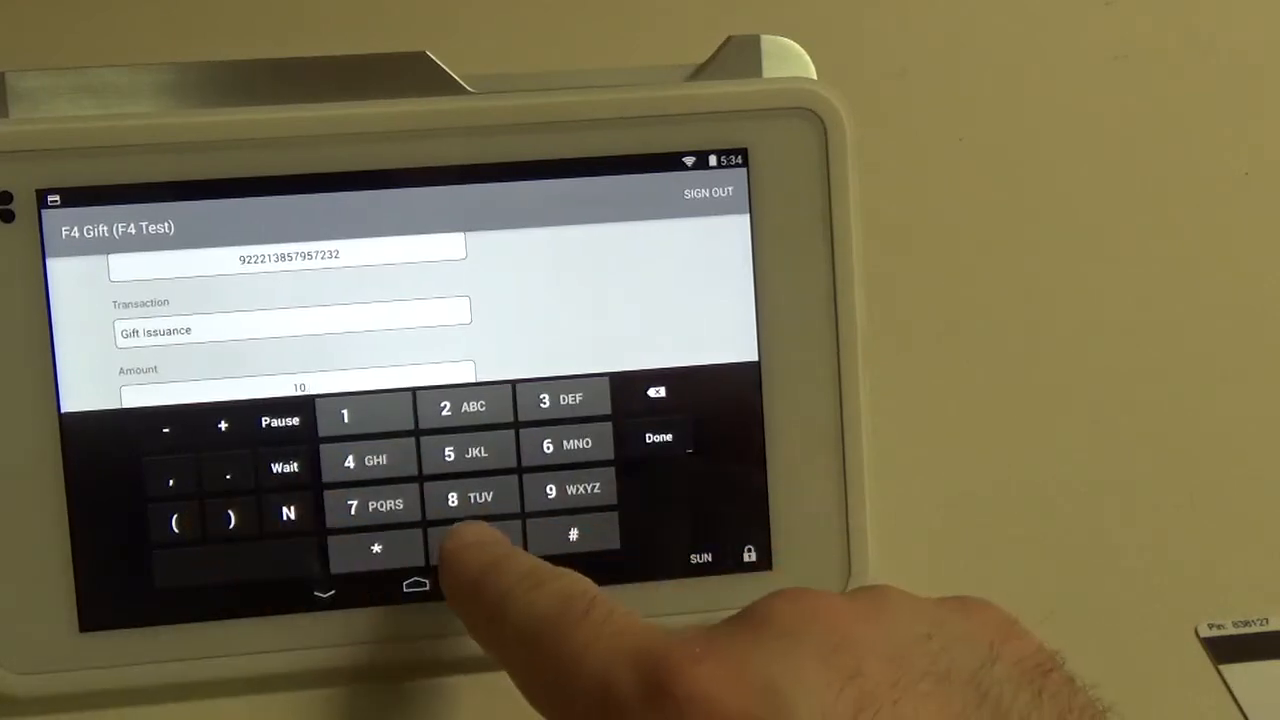
pyautogui.click(658, 436)
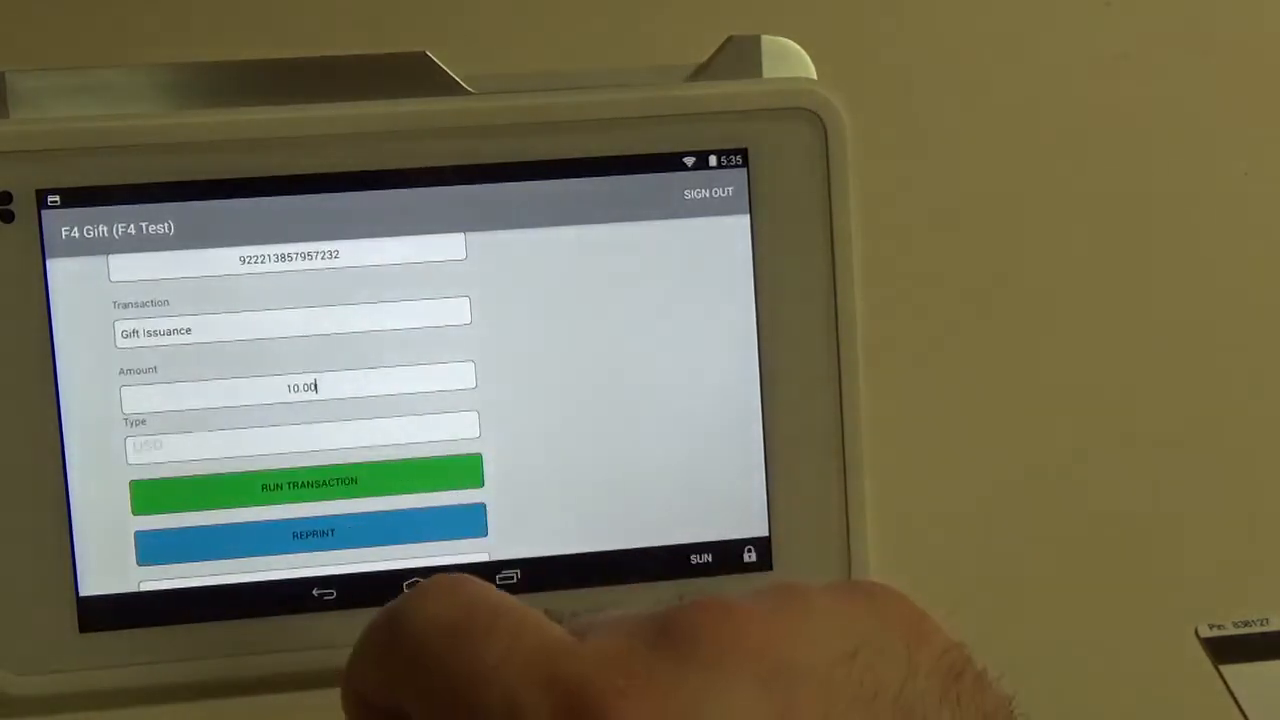
pyautogui.click(308, 486)
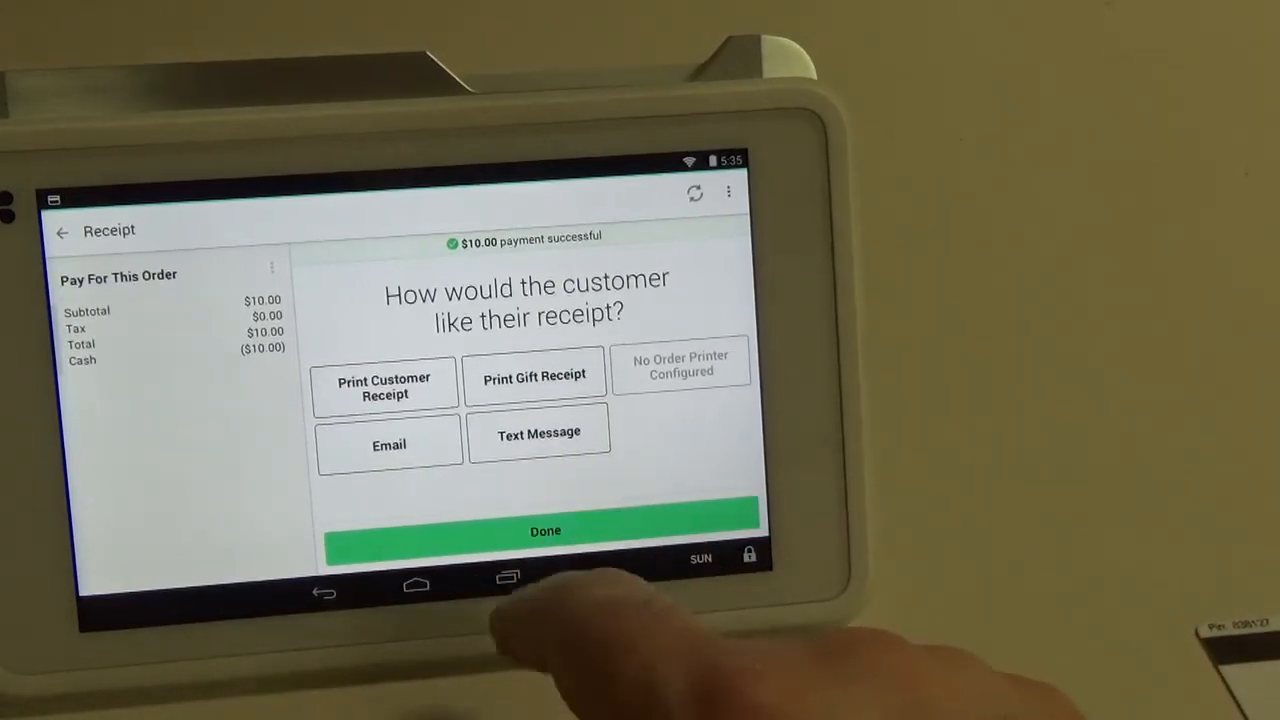
# Finish the $10.00 sale with no receipt, returning to an empty order
pyautogui.click(544, 530)
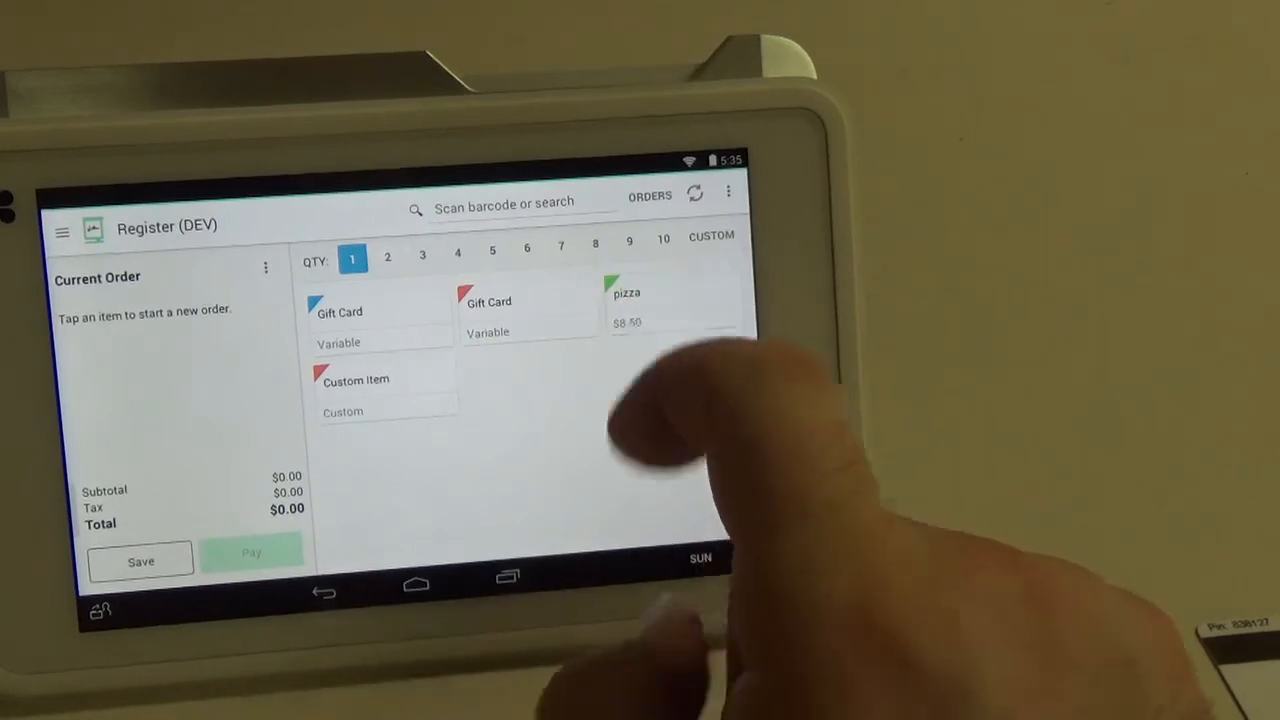
# Add one pizza for $8.50 to the order and go to payment
pyautogui.click(626, 304)
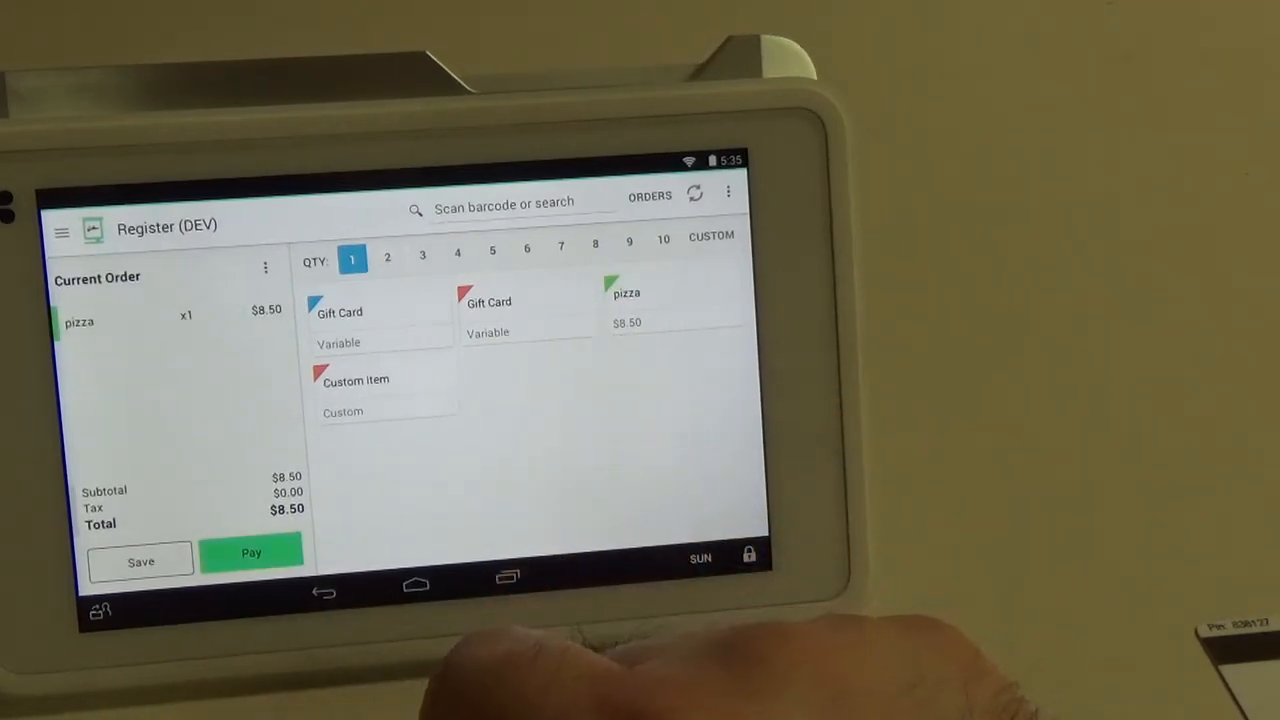
pyautogui.click(252, 552)
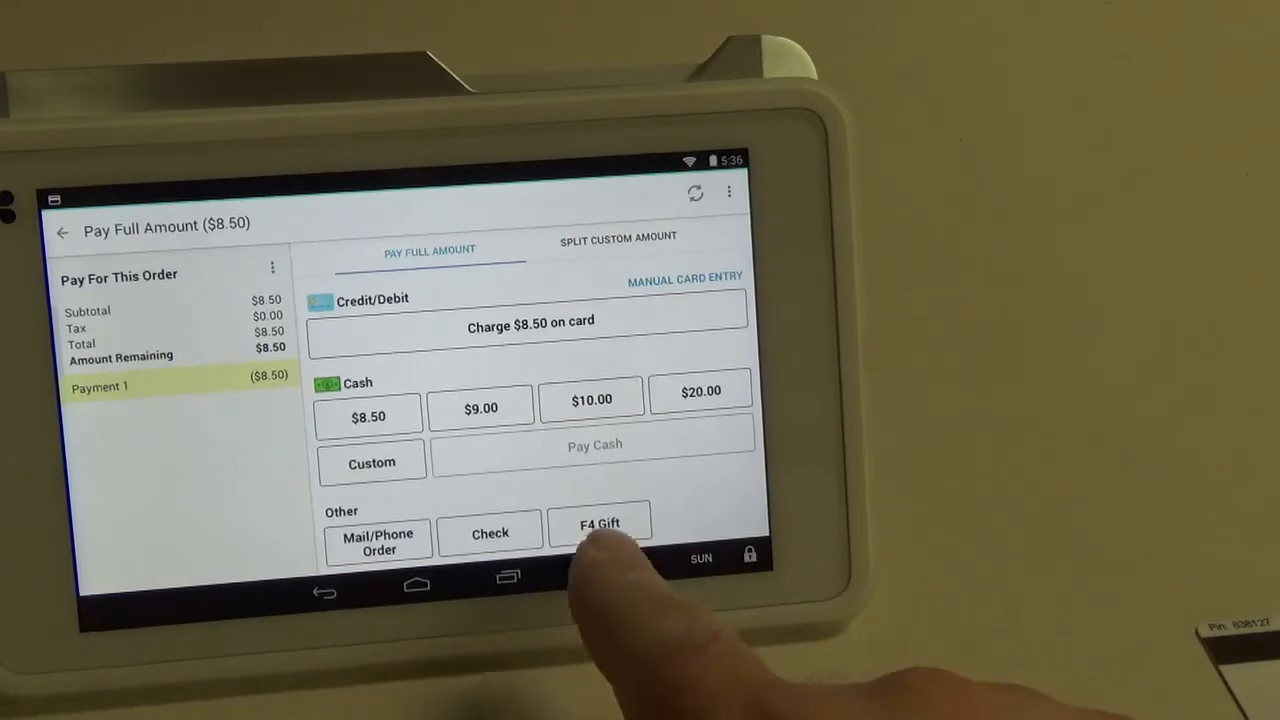
pyautogui.click(600, 532)
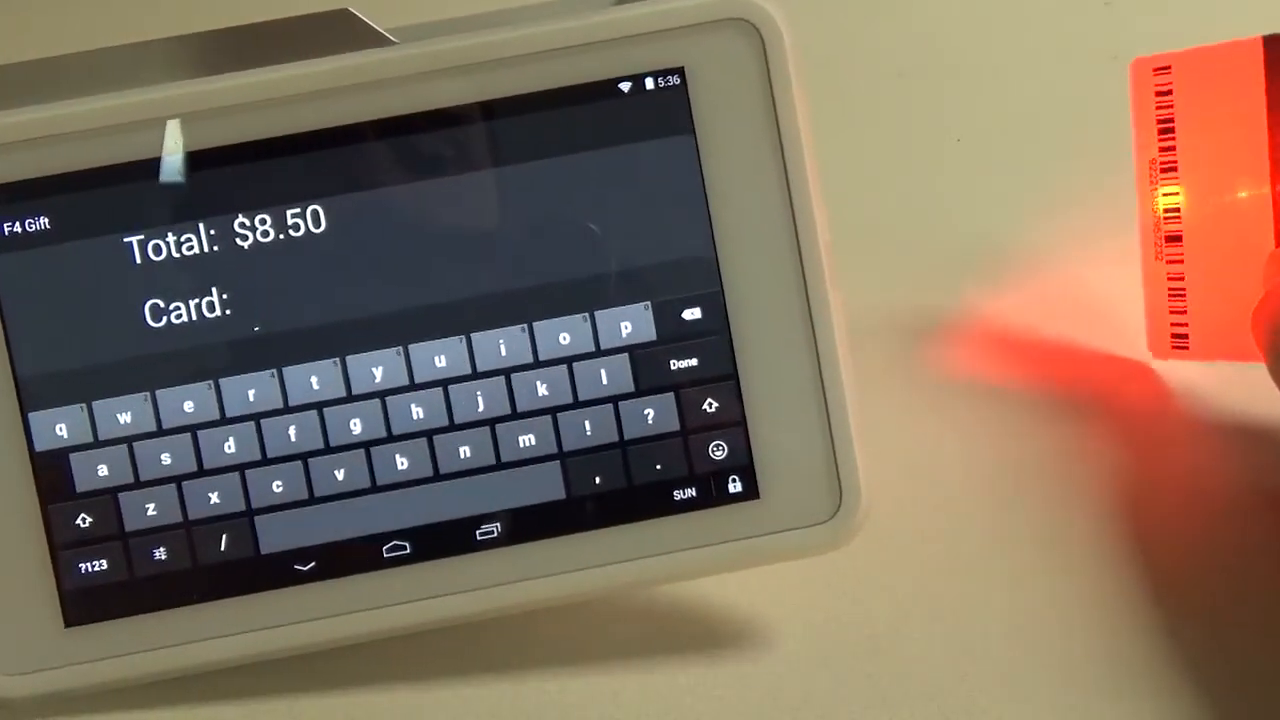
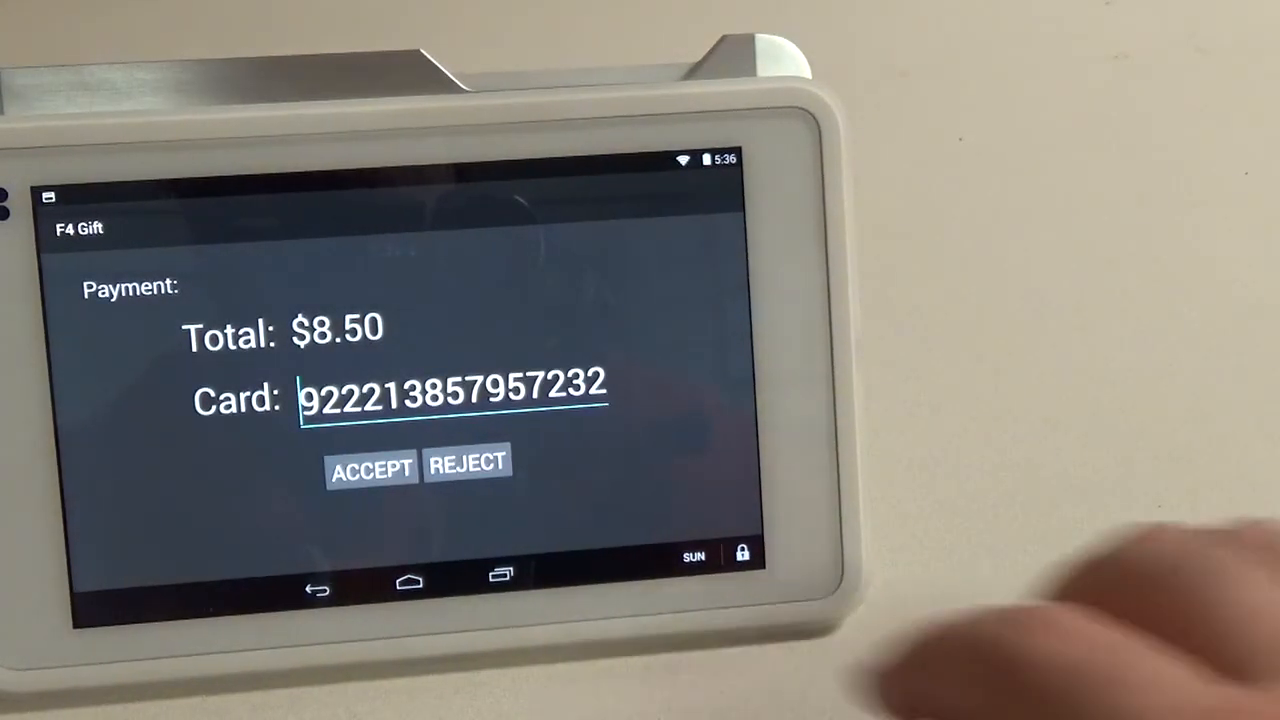
pyautogui.click(372, 472)
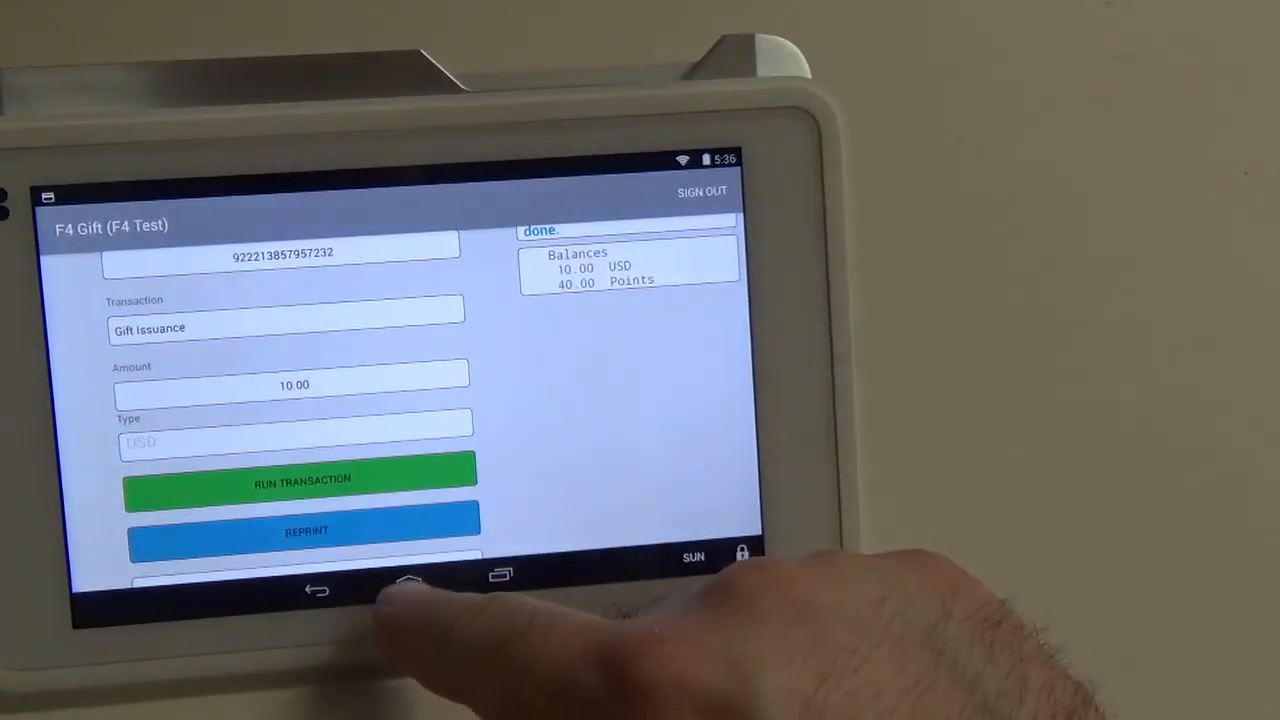
# Return from the gift card balance screen to the Clover Launcher home
pyautogui.click(408, 572)
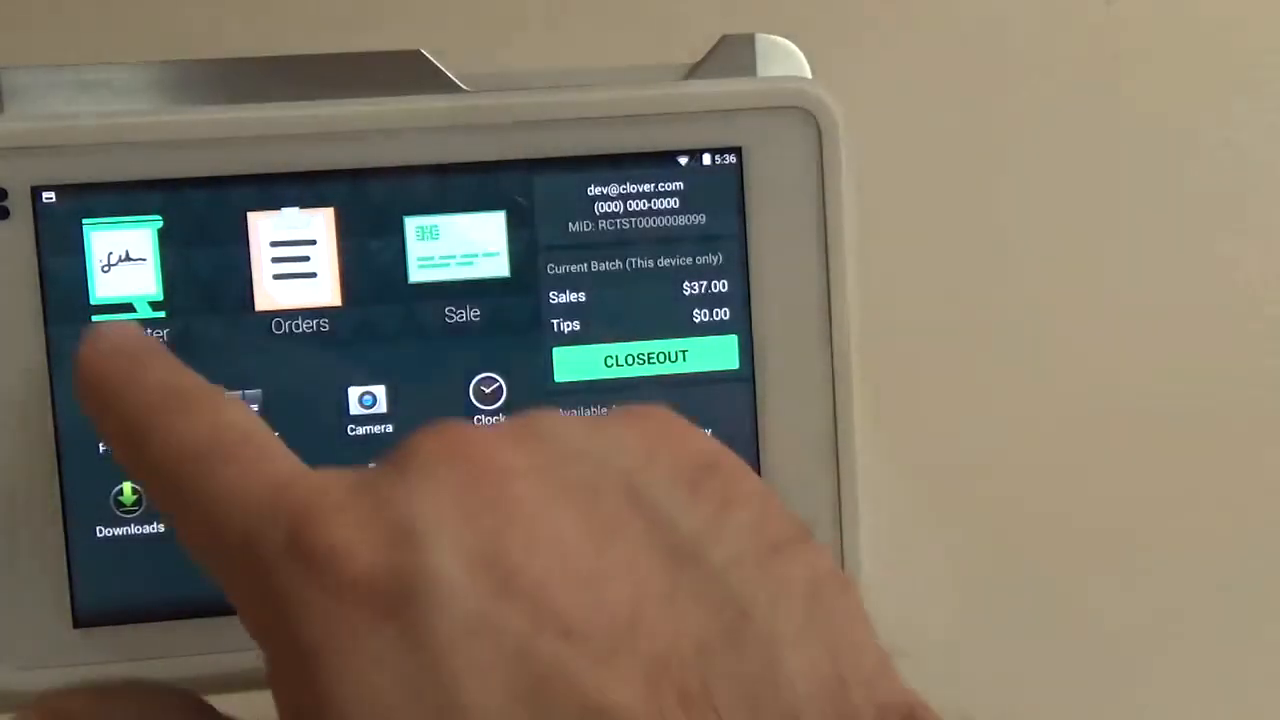